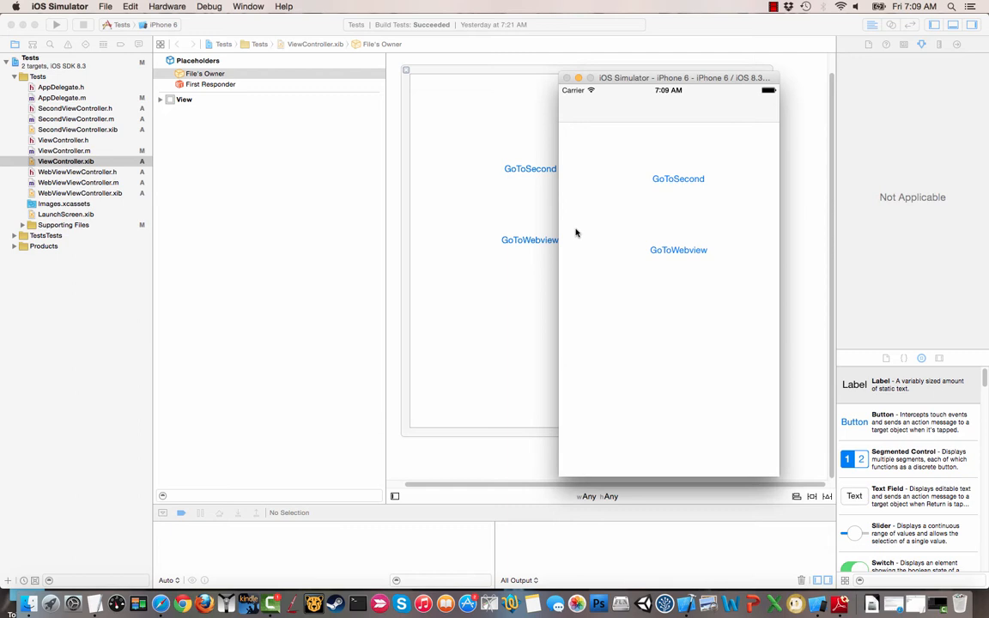
mouse_move(488, 132)
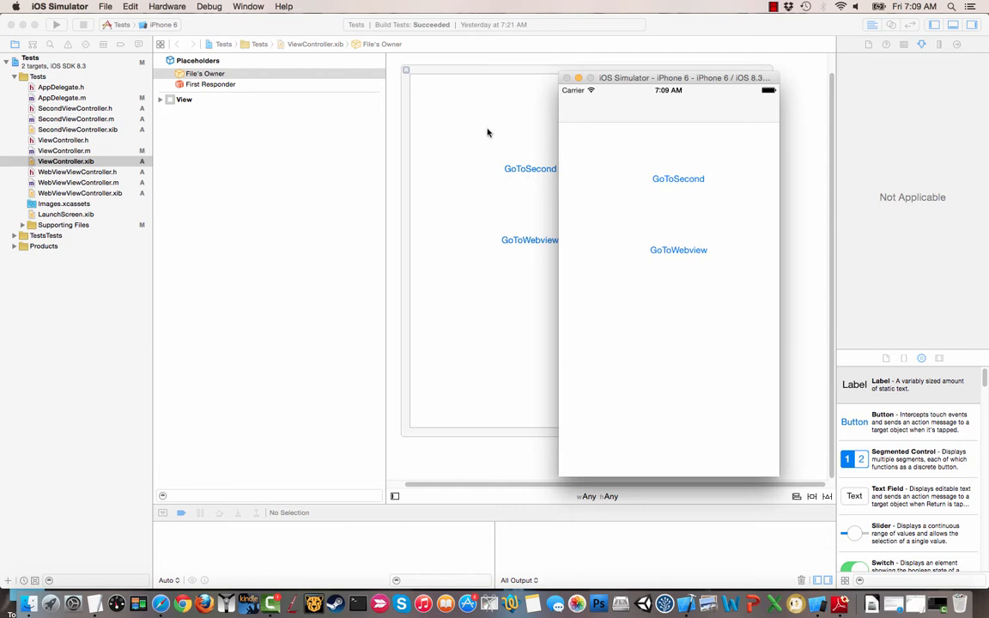
Move the Simulator aside, tap GoToSecond to reach the Let's Pass Data screen, then return via Back
drag(683, 77, 632, 76)
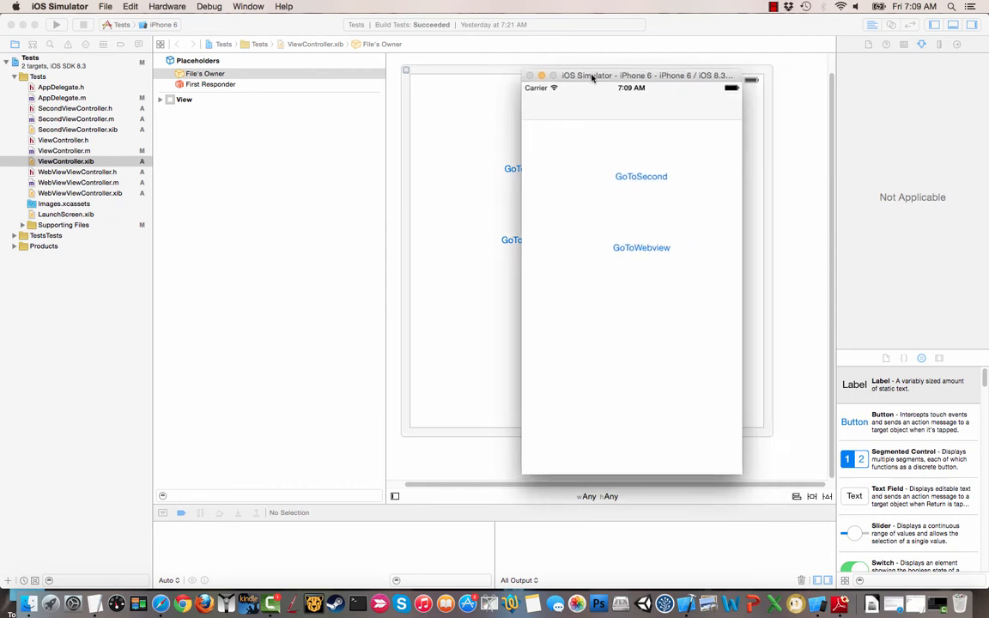
drag(632, 75, 535, 76)
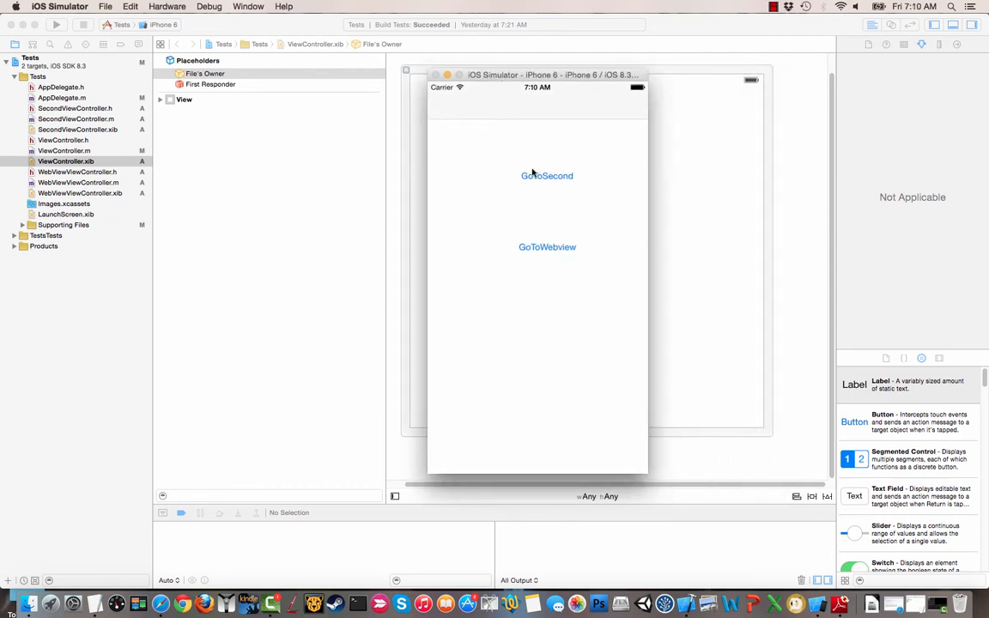
click(546, 175)
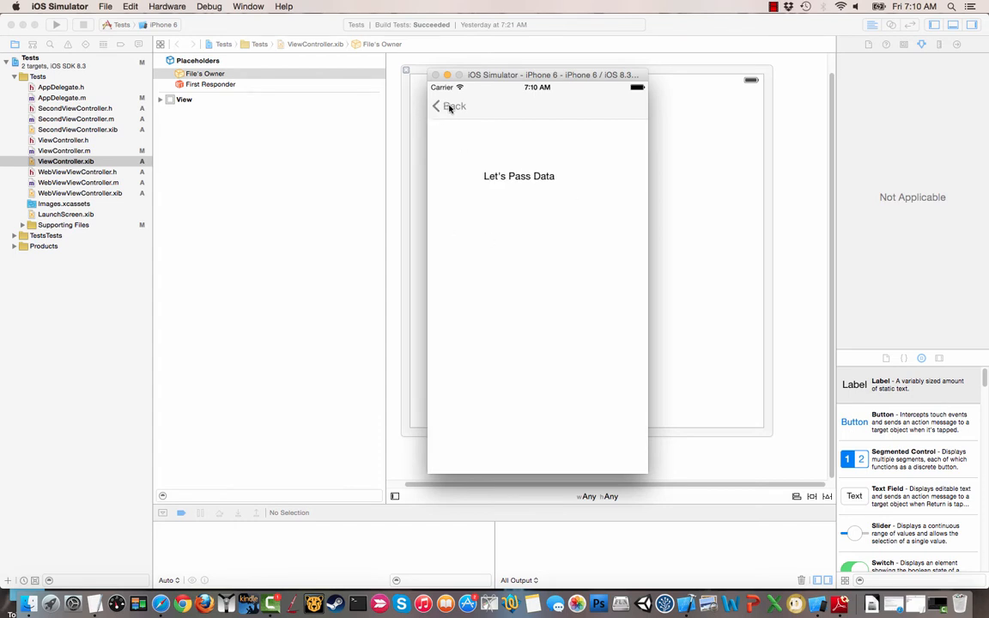
click(448, 106)
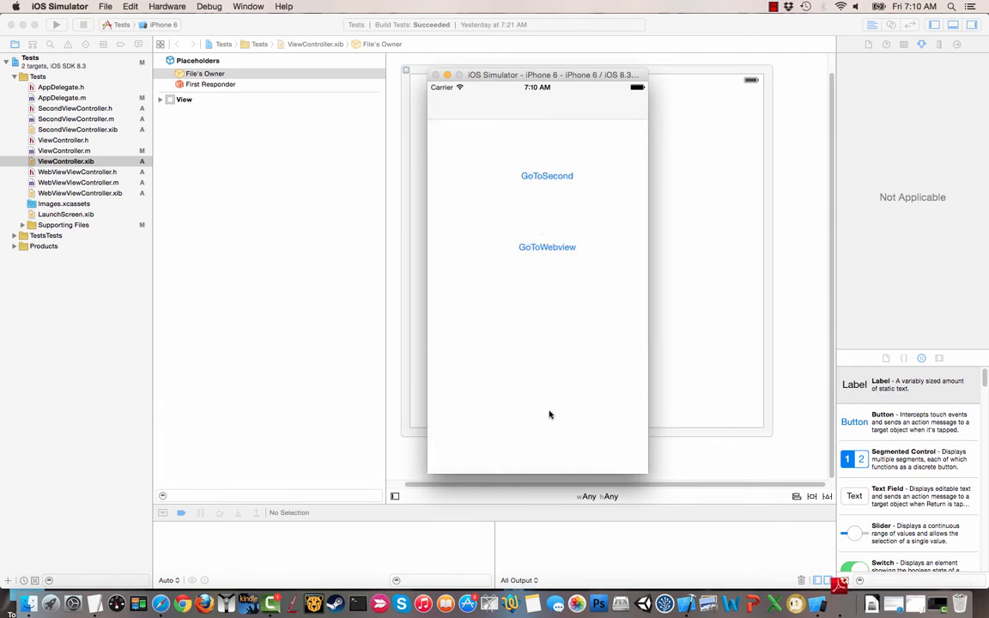
mouse_move(514, 180)
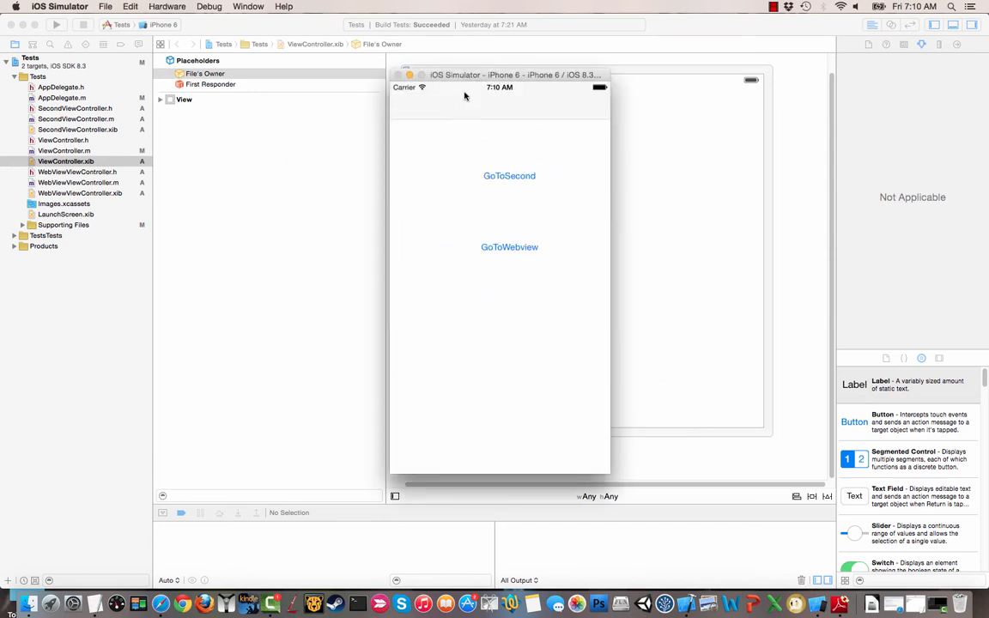
mouse_move(495, 114)
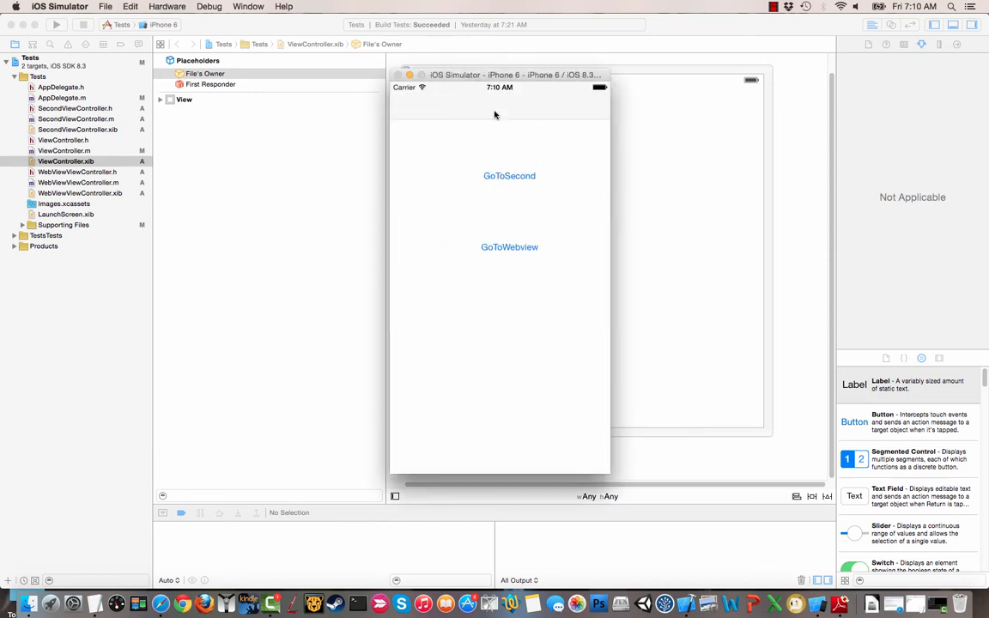
mouse_move(471, 268)
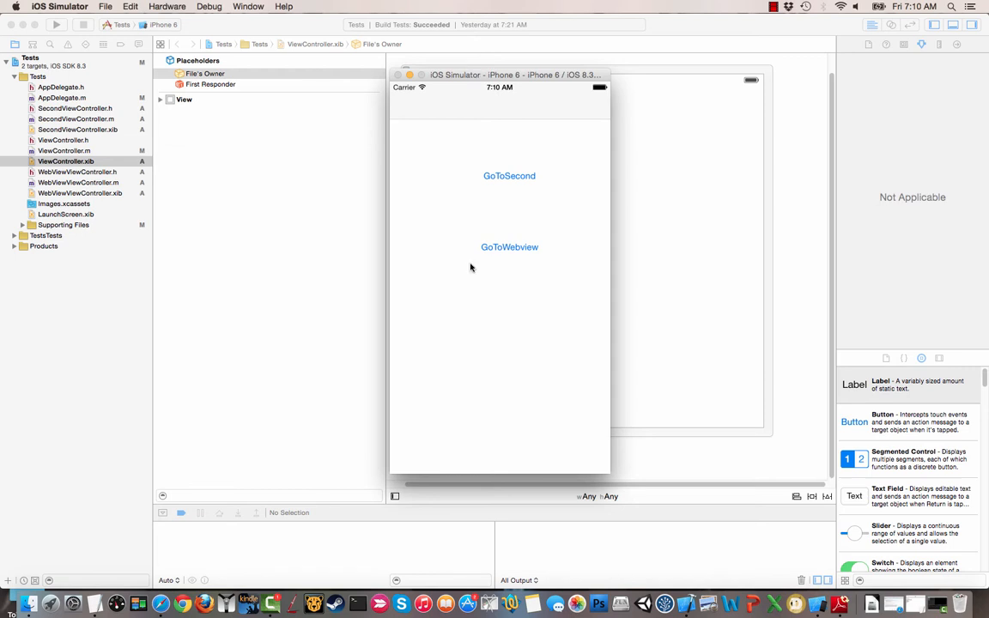
mouse_move(199, 136)
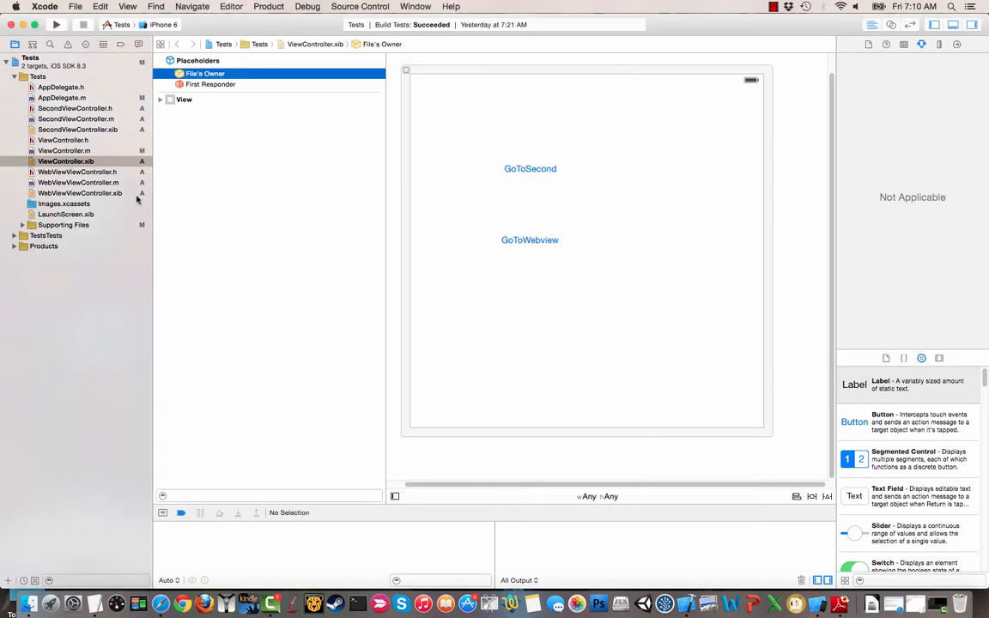
mouse_move(94, 162)
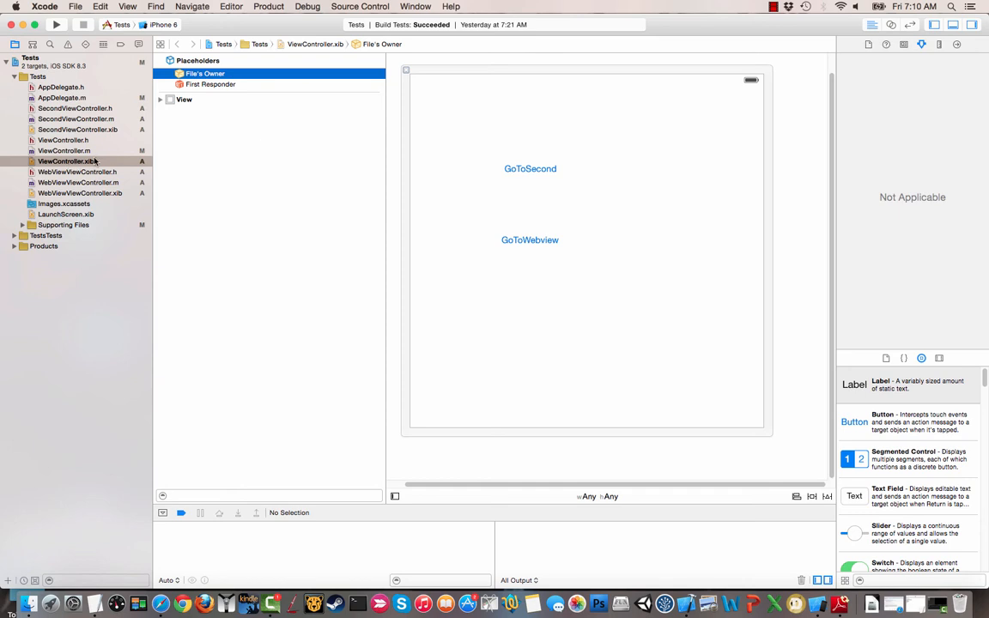
Select the GoToSecond button in ViewController.xib and reveal both buttons under View in the outline
click(183, 100)
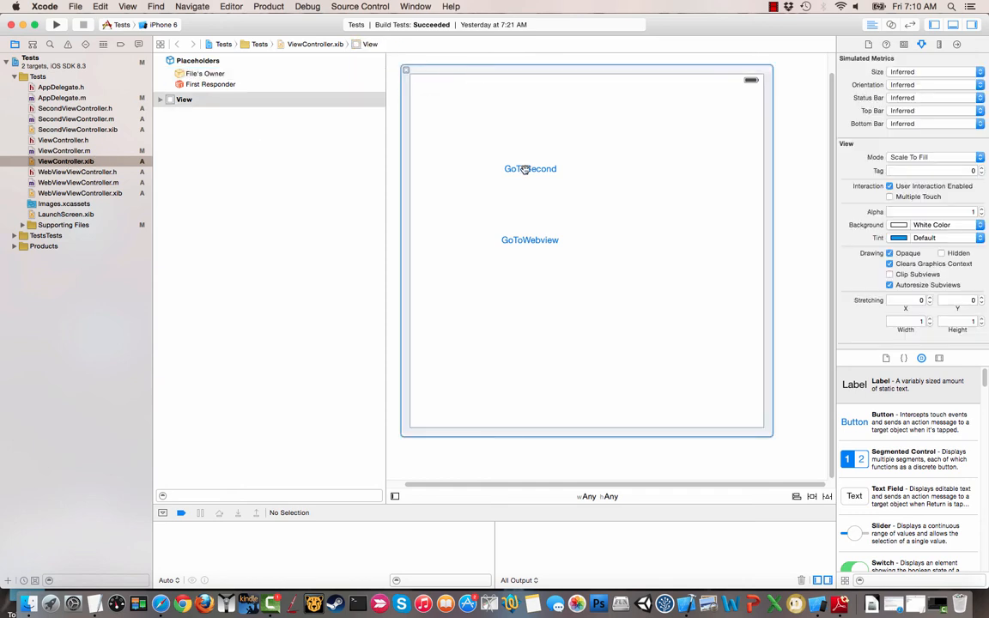
click(529, 168)
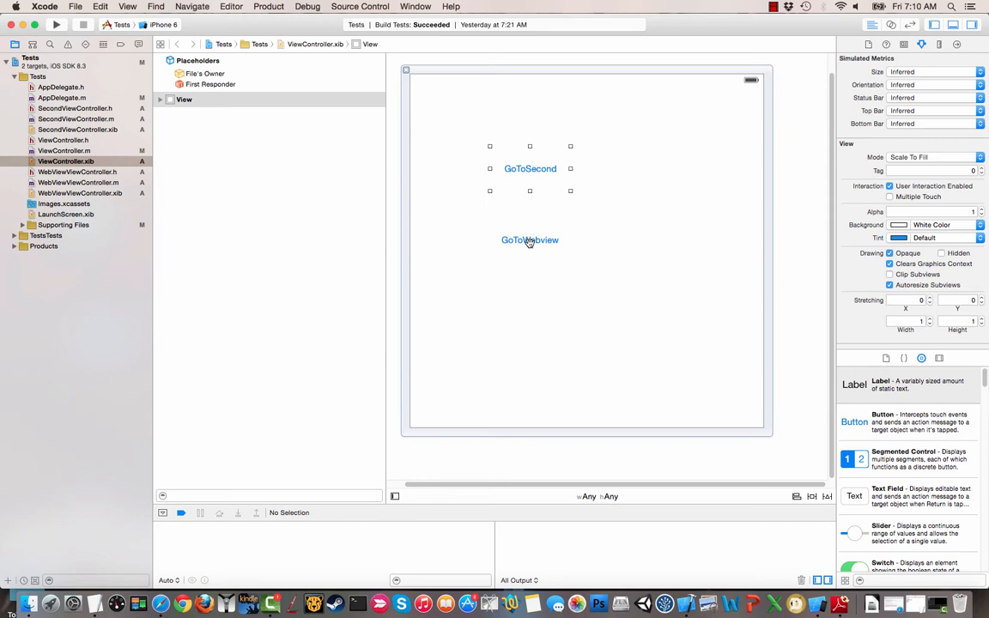
click(529, 168)
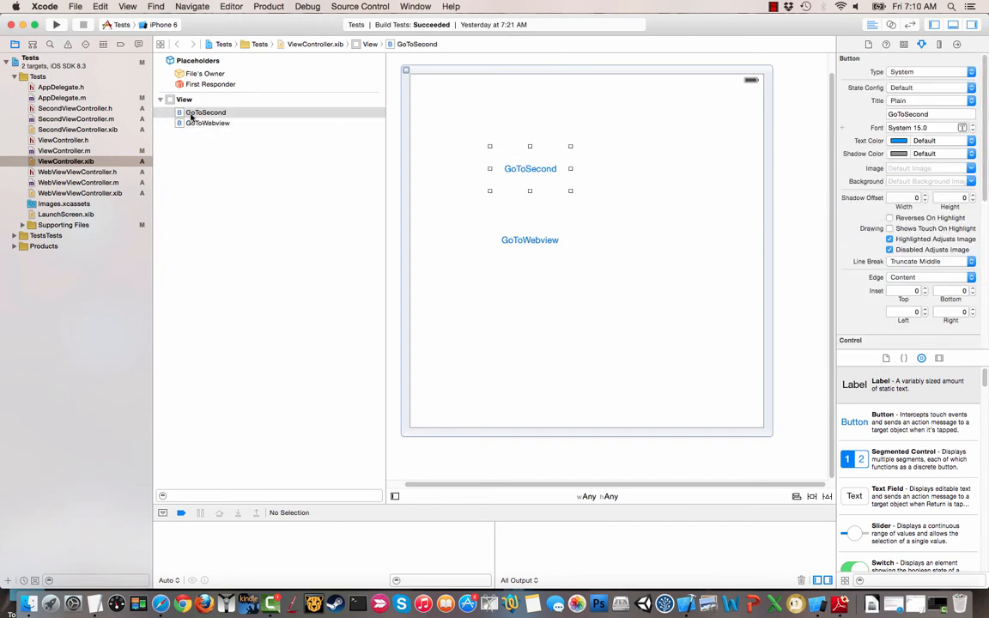
Control-drag from GoToSecond in the outline onto its parent View row
click(206, 114)
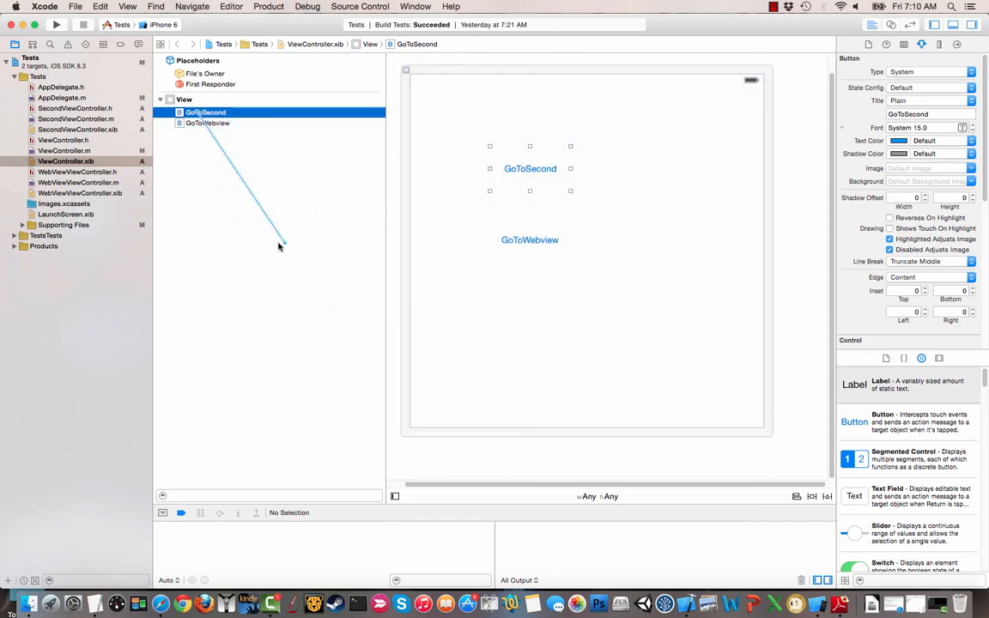
click(184, 98)
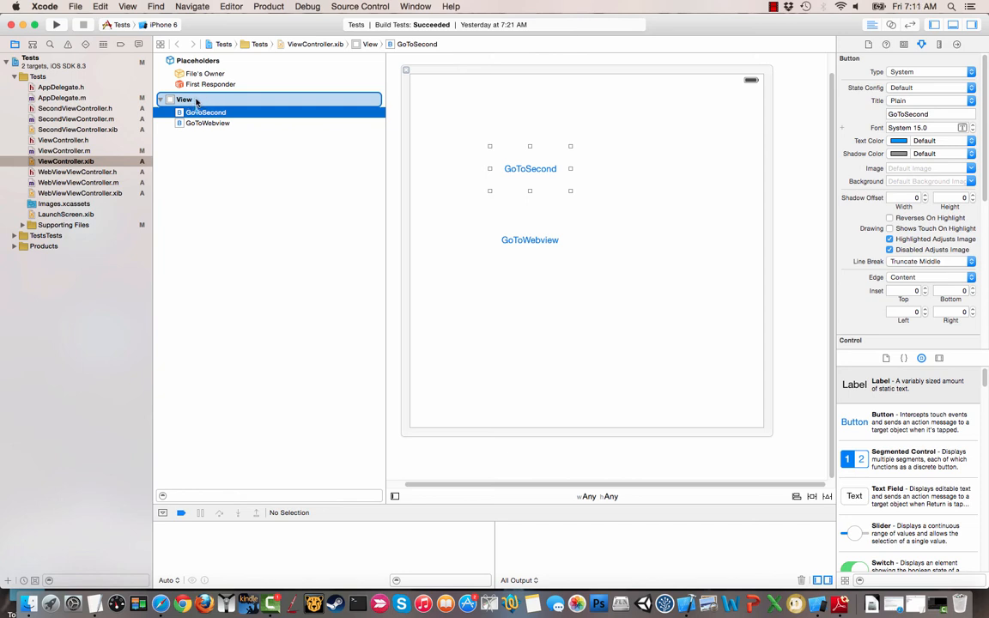
Choose Center Horizontally In Container so GoToSecond stays centred in its view
right_click(186, 100)
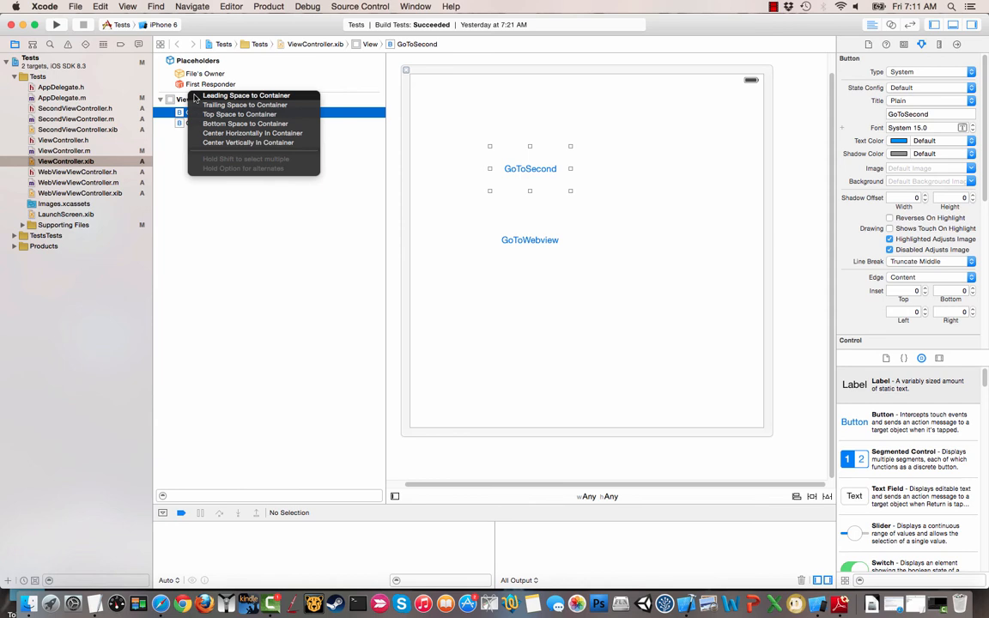
mouse_move(244, 105)
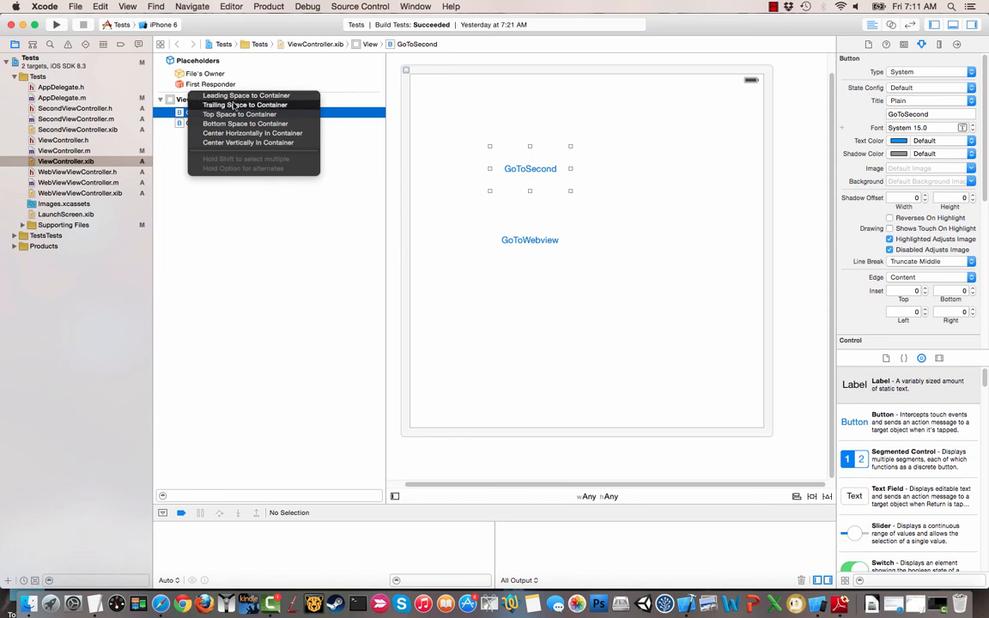
mouse_move(248, 96)
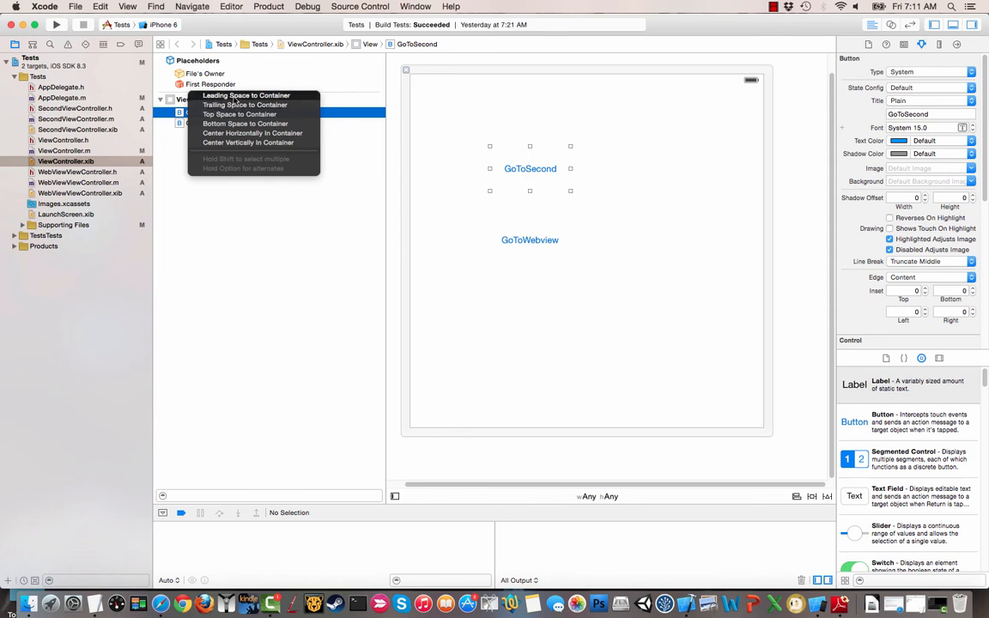
mouse_move(245, 104)
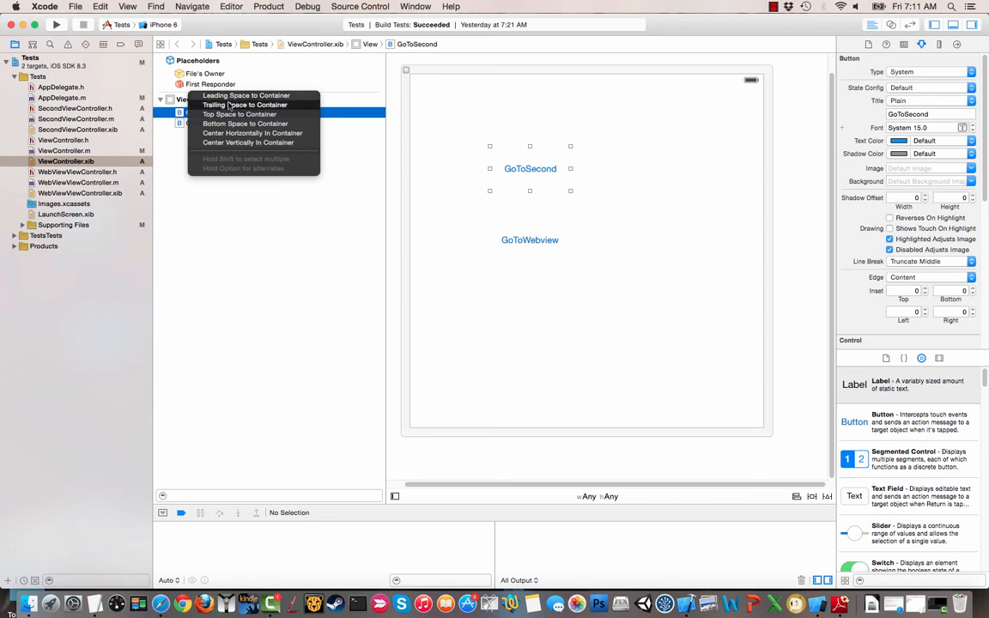
mouse_move(240, 113)
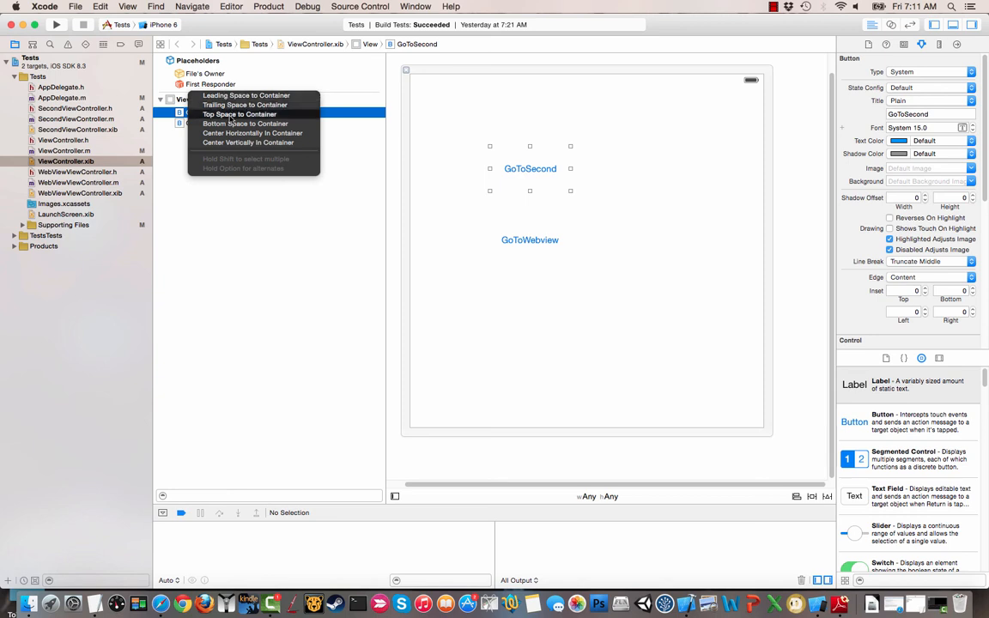
mouse_move(232, 134)
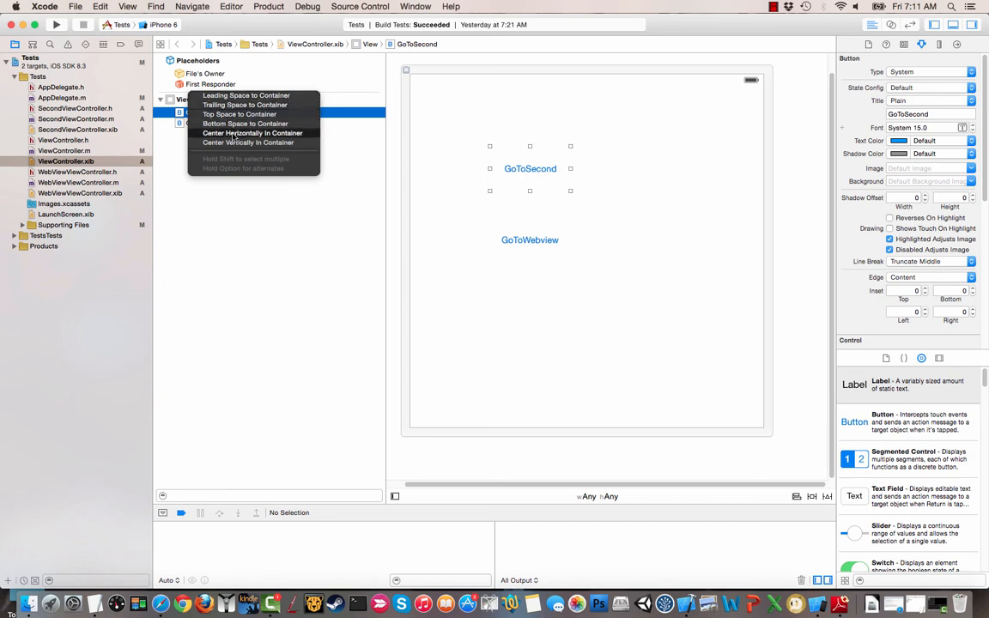
mouse_move(247, 140)
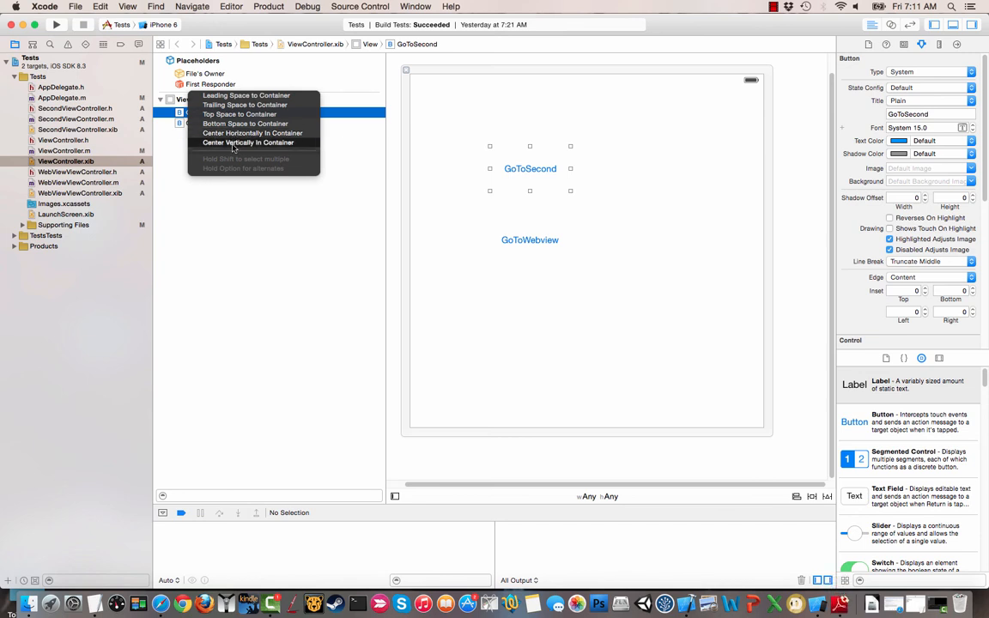
mouse_move(247, 96)
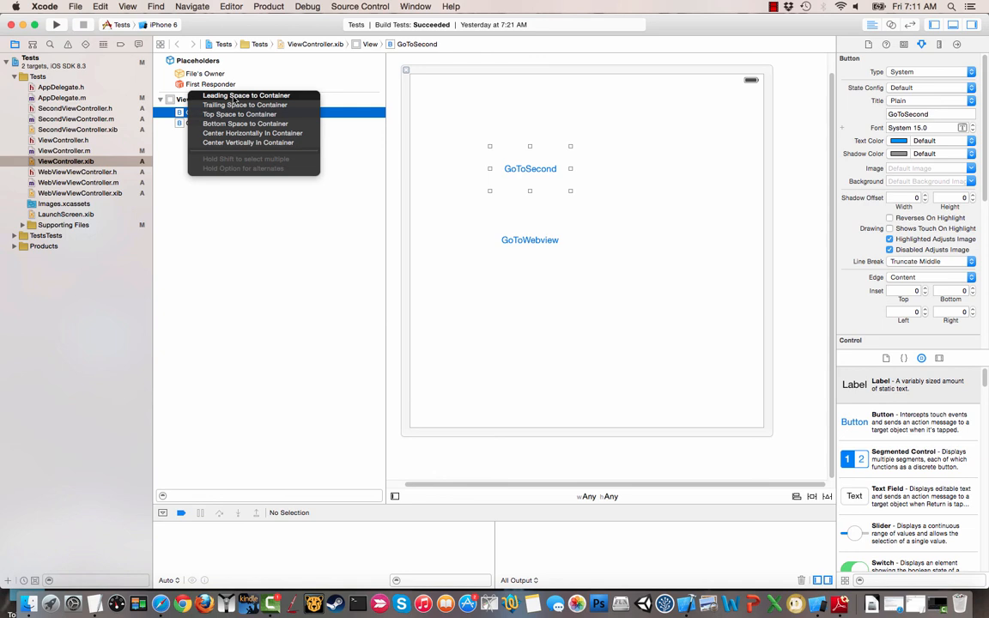
mouse_move(241, 114)
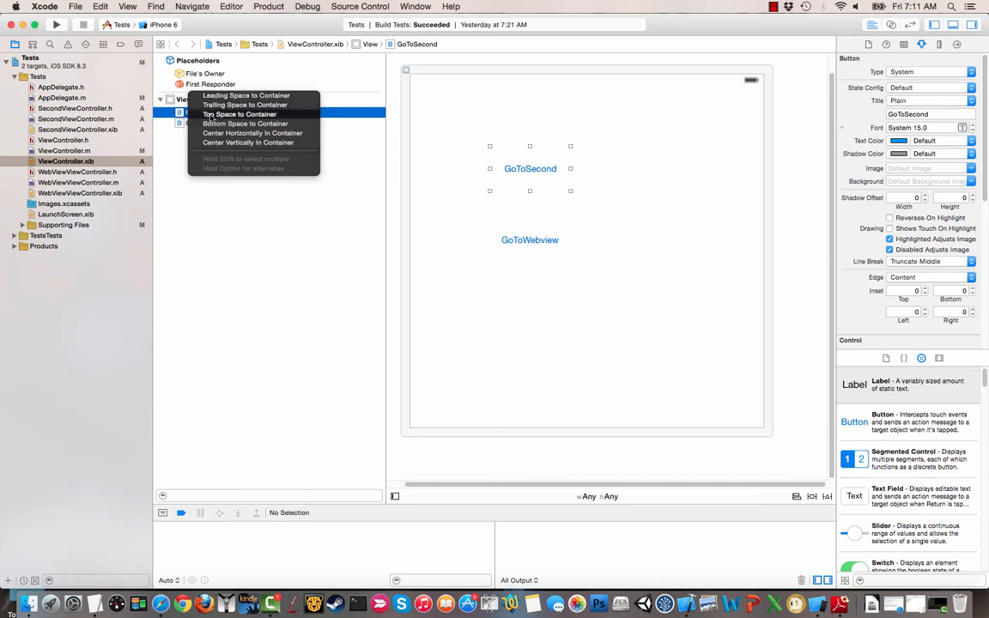
click(247, 113)
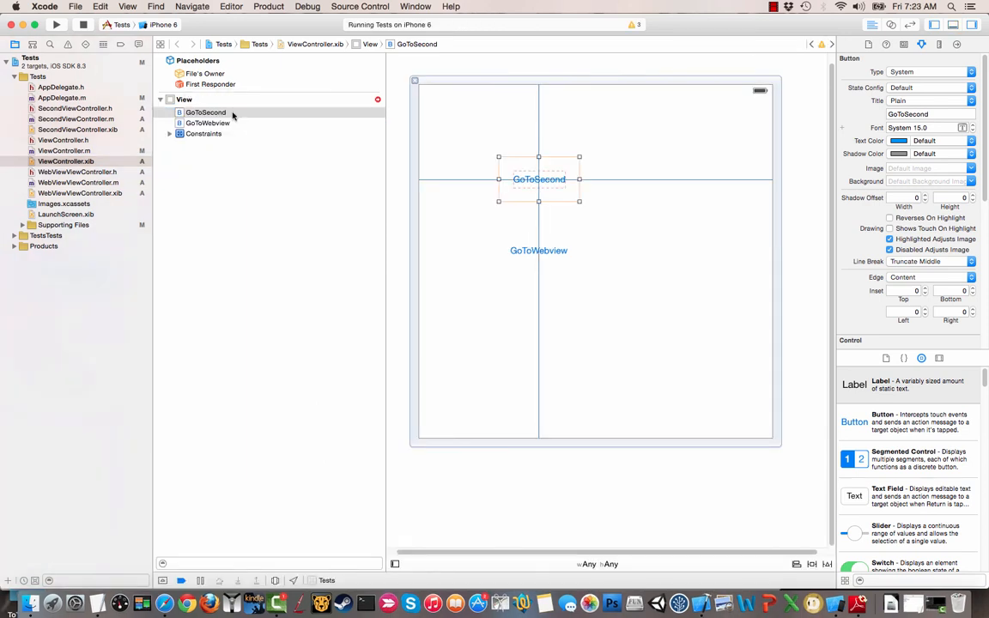